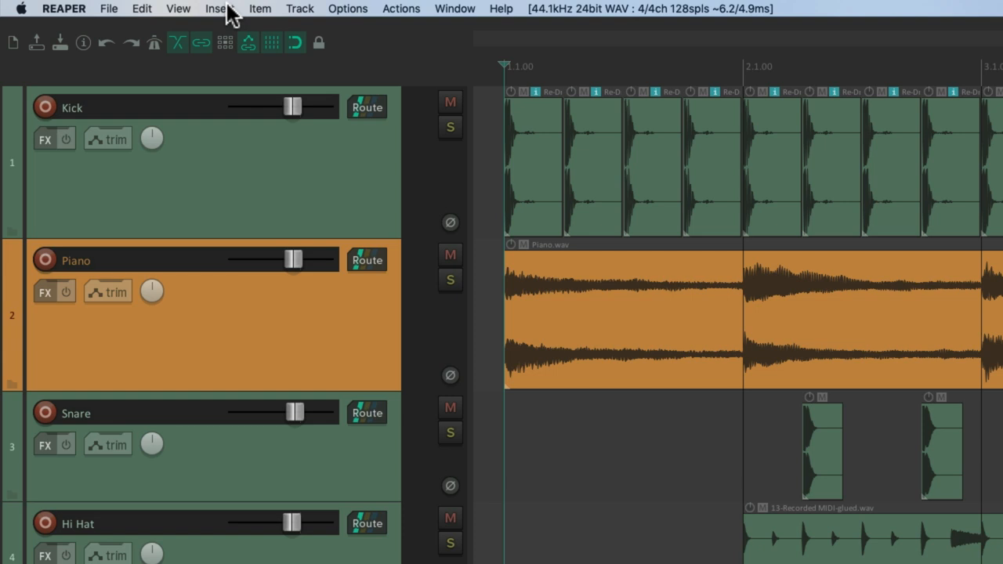
- Add a marker named 'Intro' at 1.1.00, the start of the song
click(219, 8)
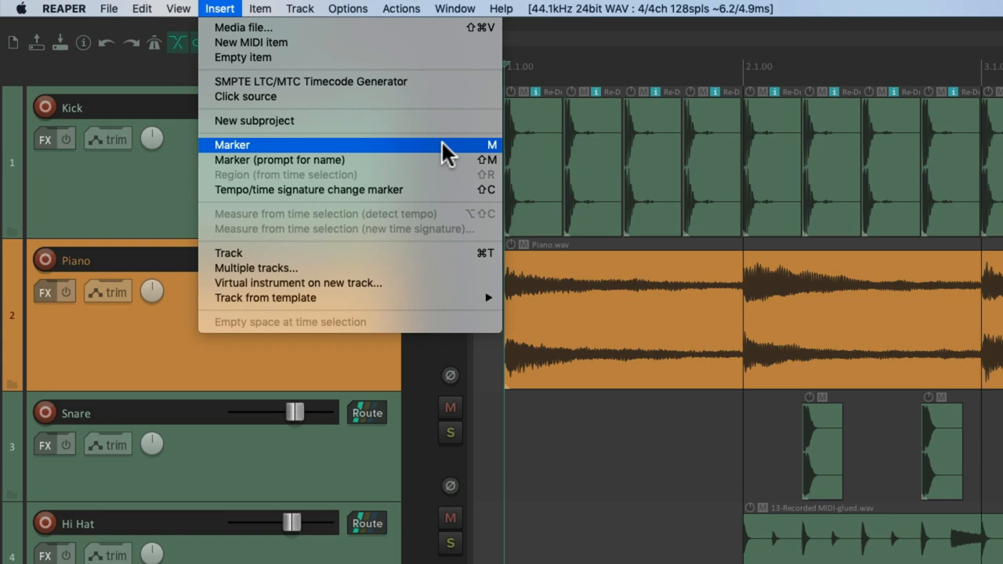
click(232, 144)
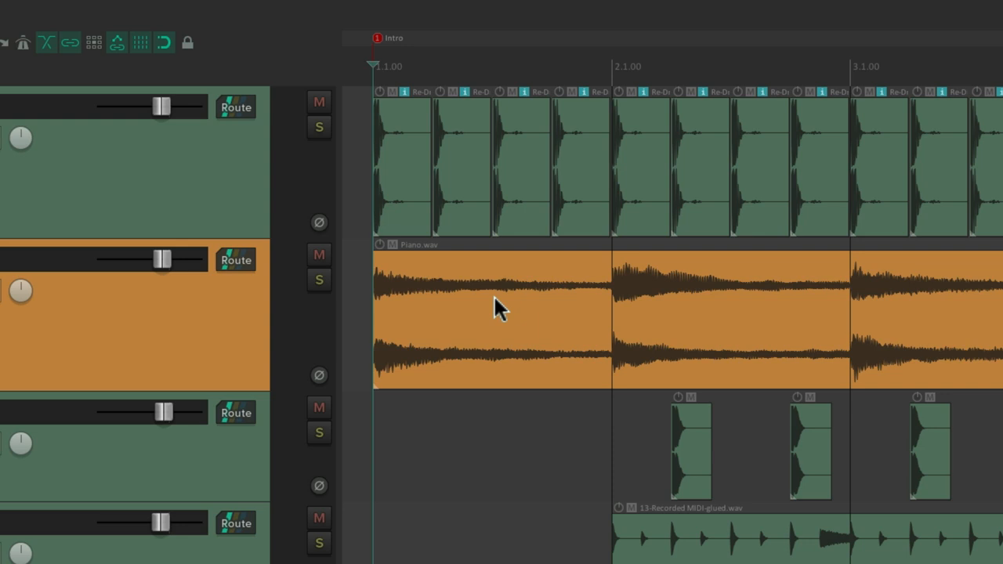
- Insert markers named 'Verse' at bar 2 and 'Chorus' at bar 3
click(219, 9)
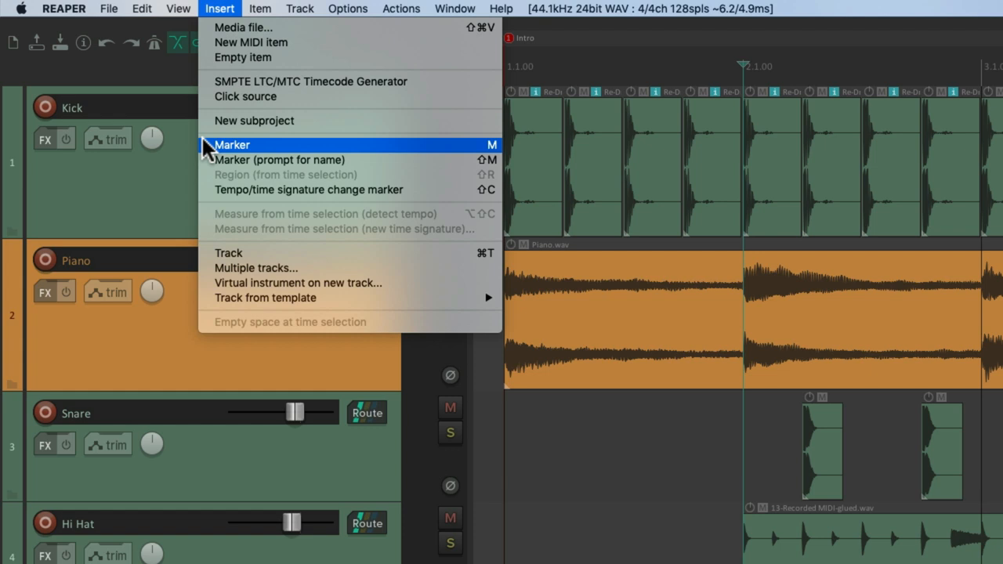
mouse_move(255, 165)
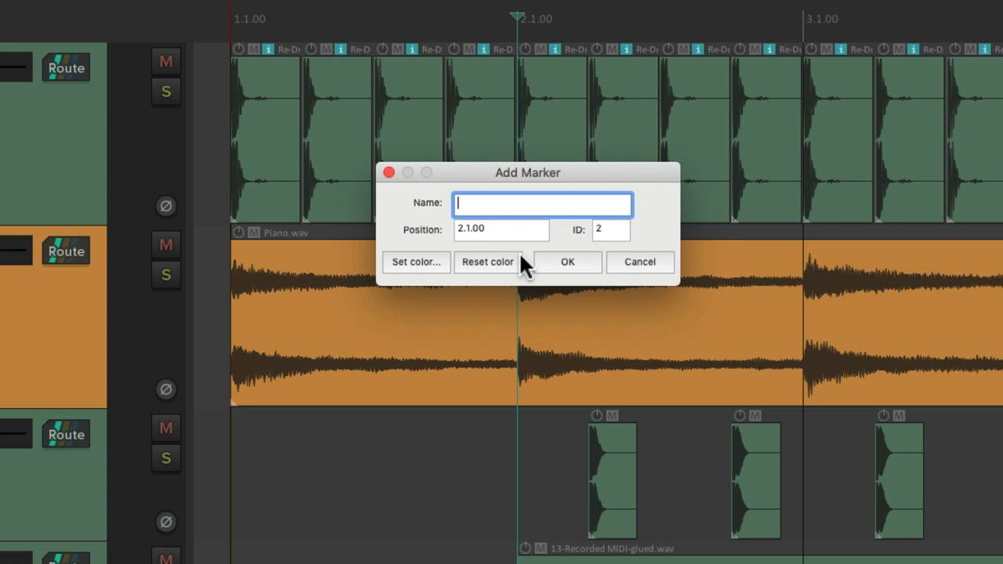
text(Verse)
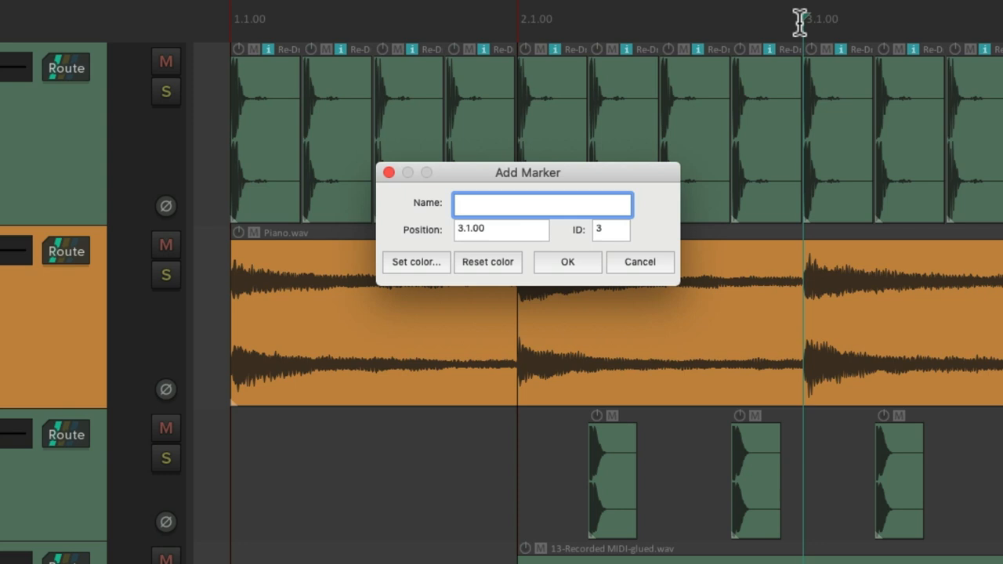
click(567, 262)
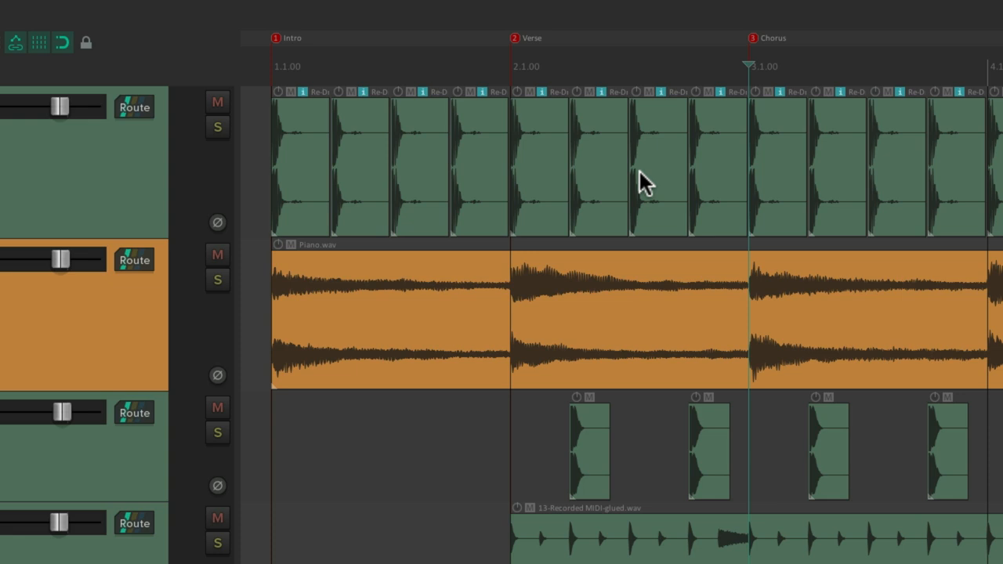
- Bring up the Edit Marker window for the Intro marker at 1.1.00
click(296, 39)
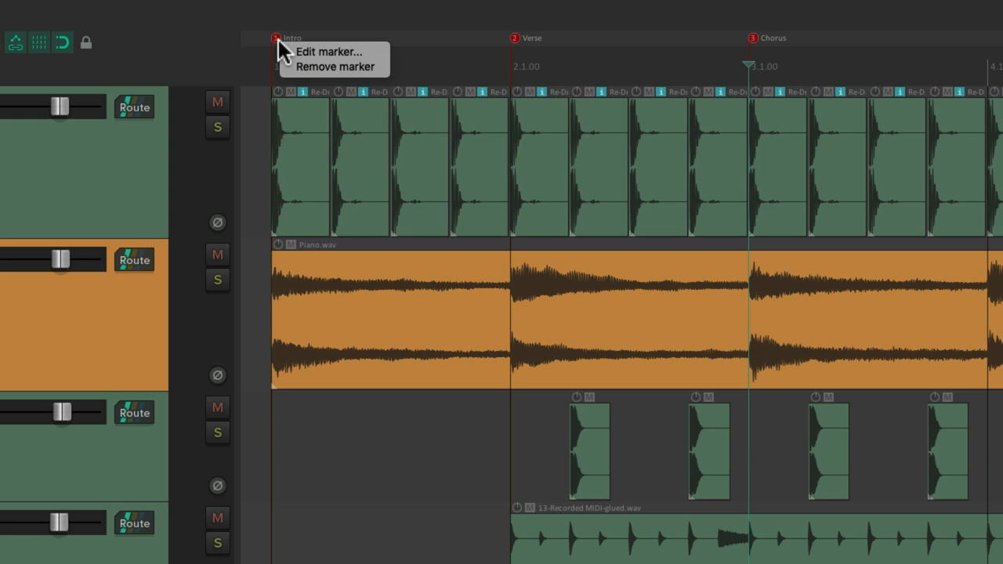
click(340, 64)
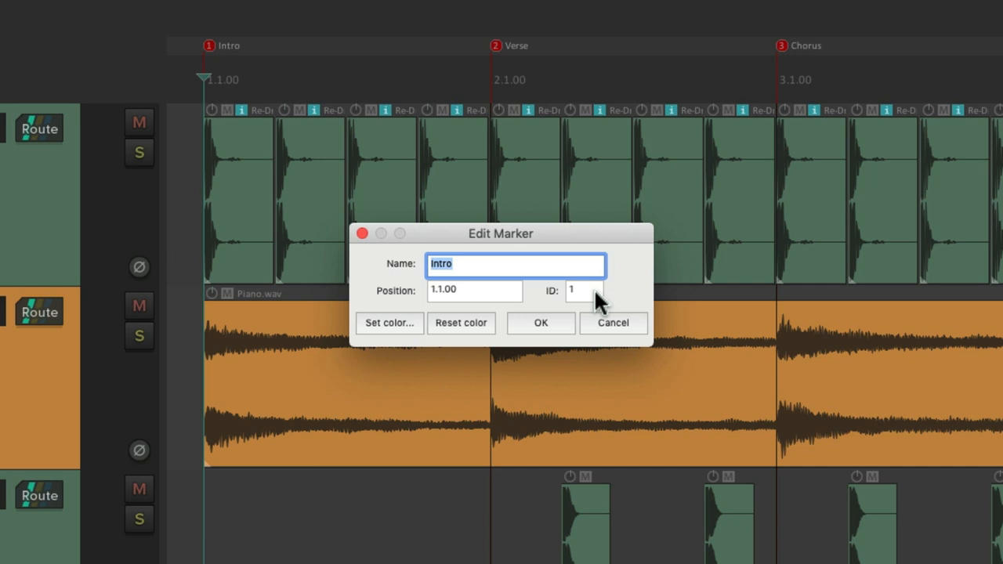
- Close the Intro marker's edit window and colour Intro yellow and Verse purple
click(540, 323)
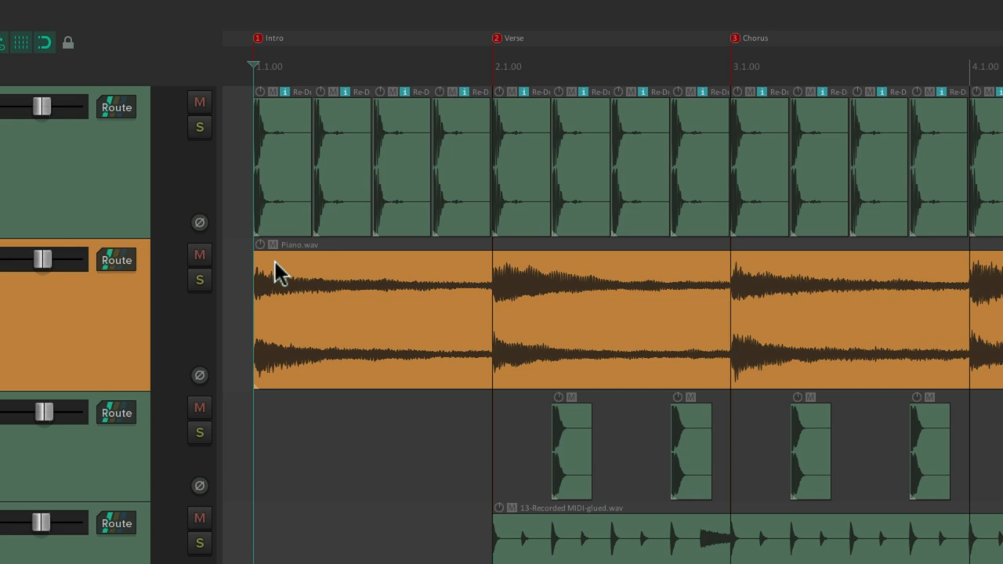
click(493, 67)
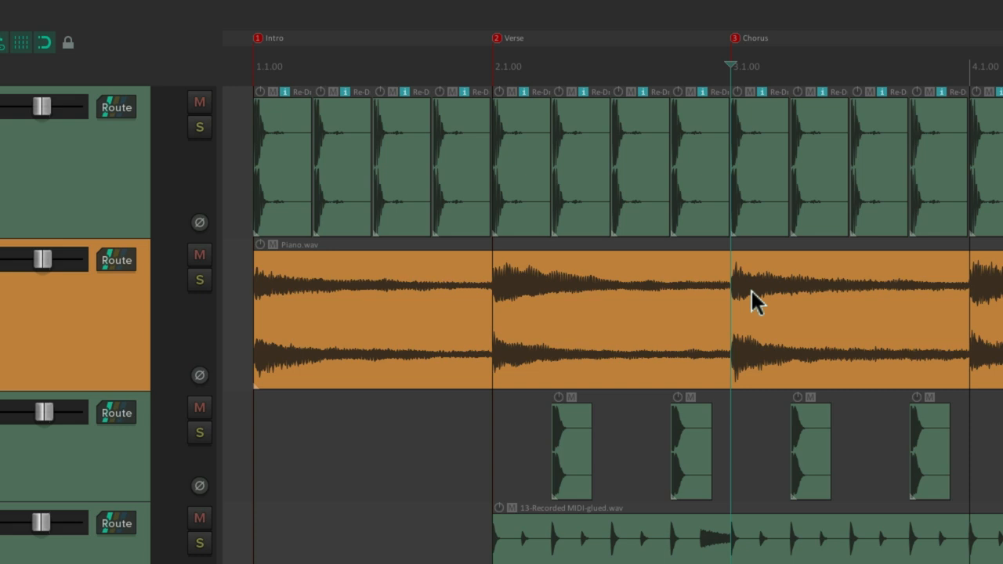
mouse_move(523, 332)
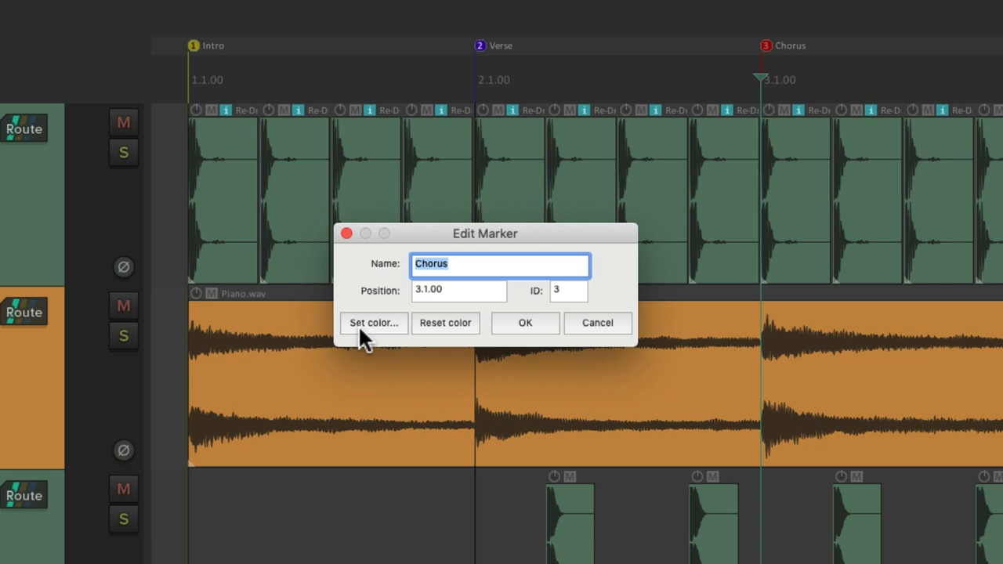
- Colour the Chorus marker green
click(525, 323)
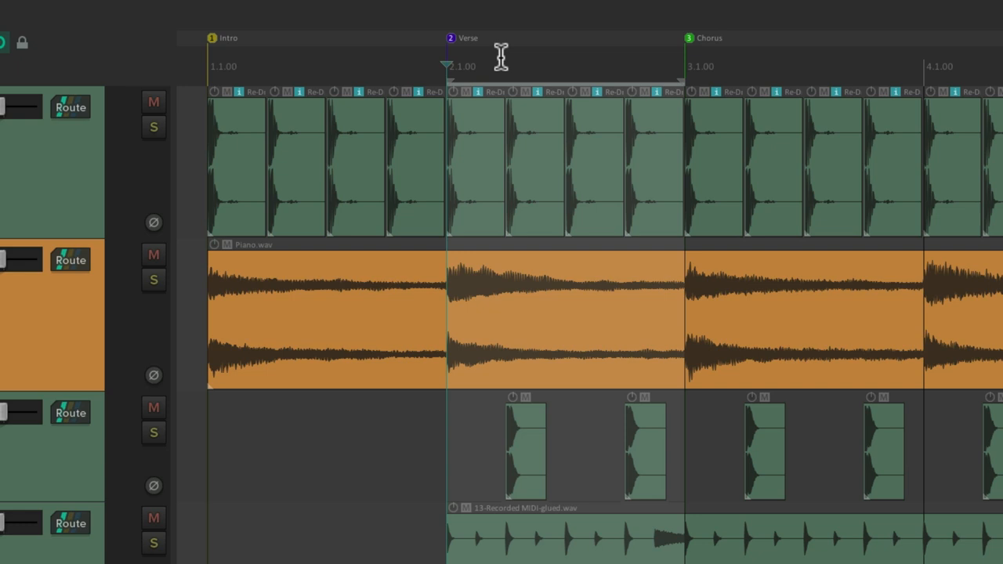
mouse_move(536, 37)
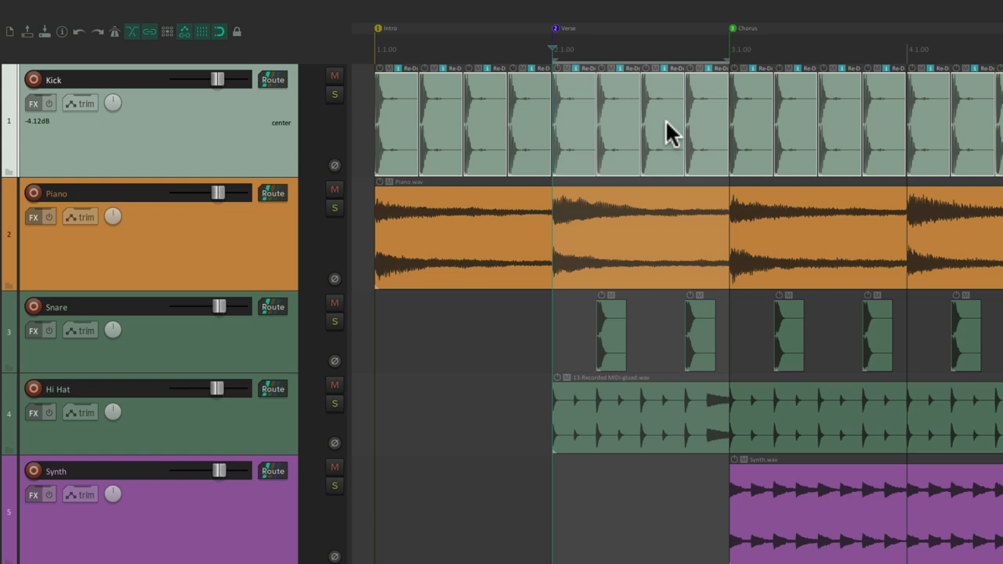
- Select the time range in the ruler between the Verse and Chorus markers
click(663, 129)
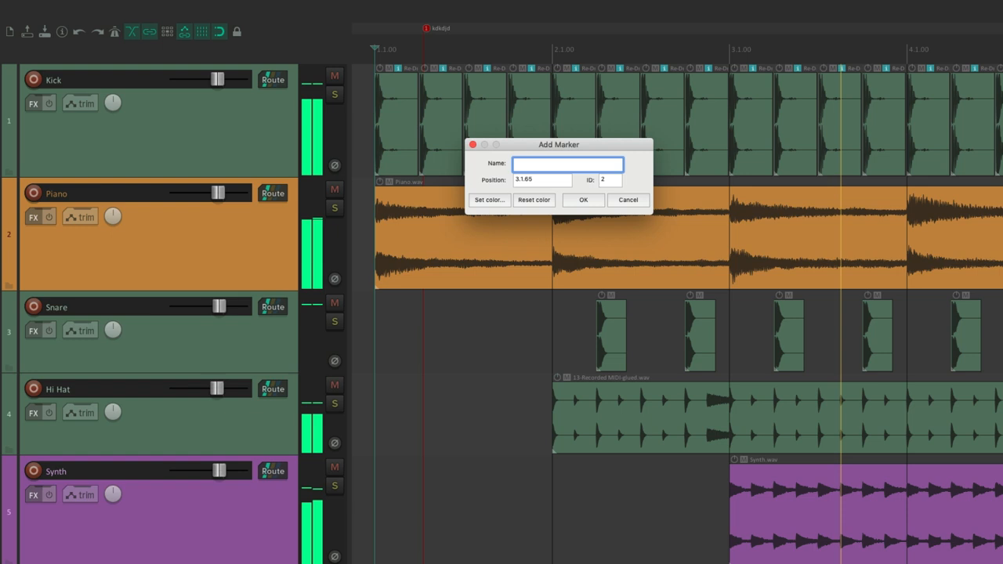
- Confirm a new marker inserted with Shift+M while the song plays
click(583, 200)
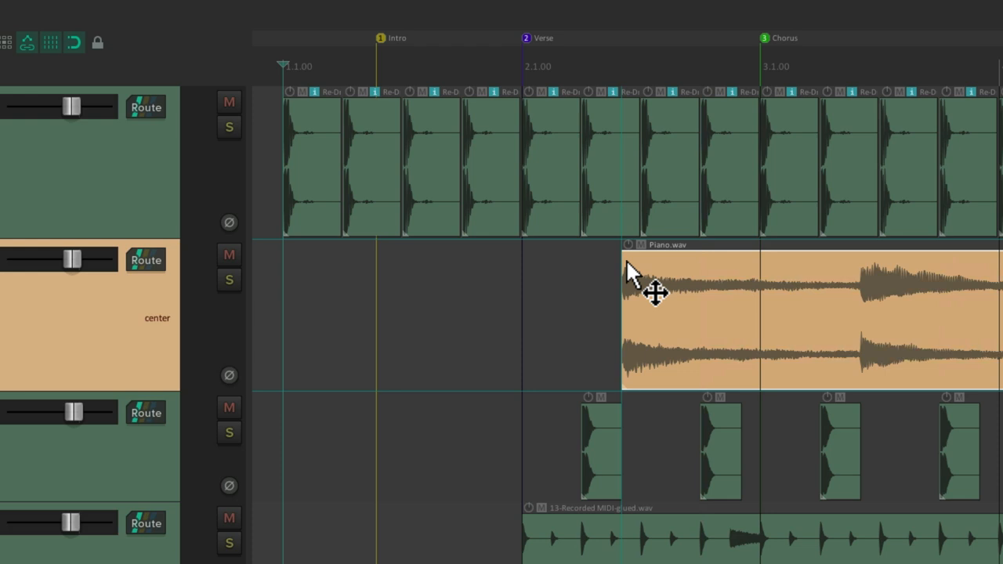
- Move the Piano.wav clip later so it starts inside bar 2
drag(655, 294, 435, 302)
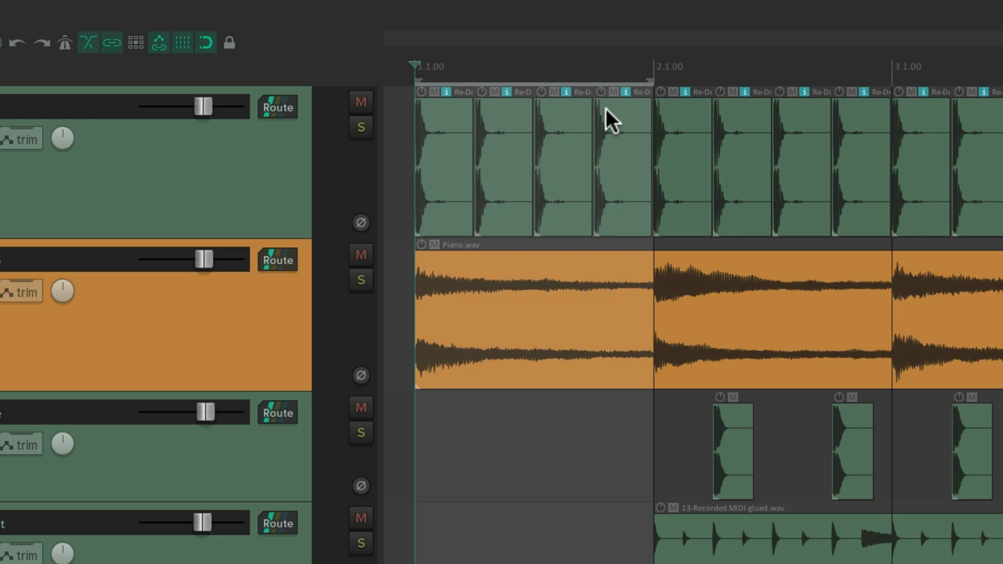
- Create regions from the bar time selections and open the new region's settings for naming
right_click(609, 118)
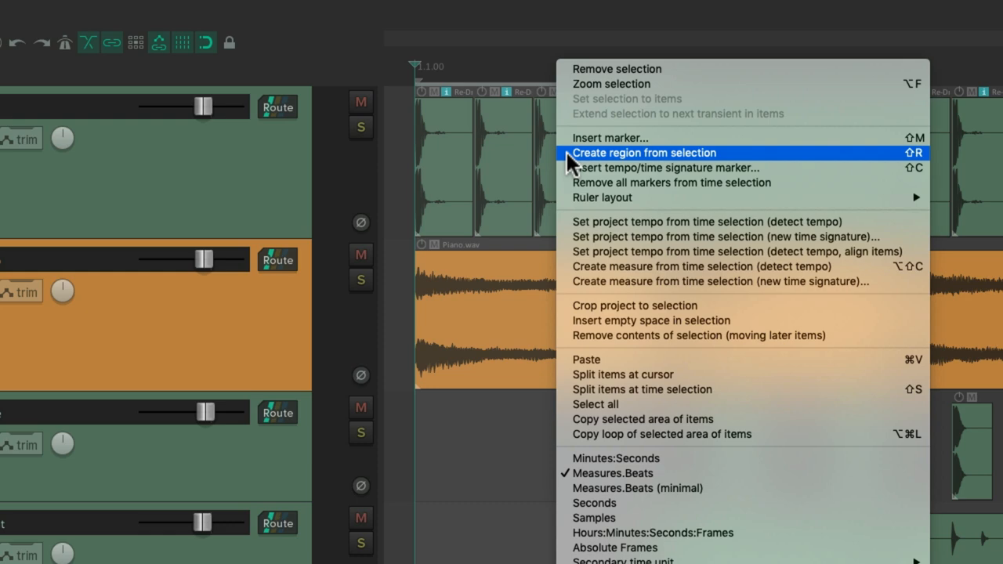
click(670, 153)
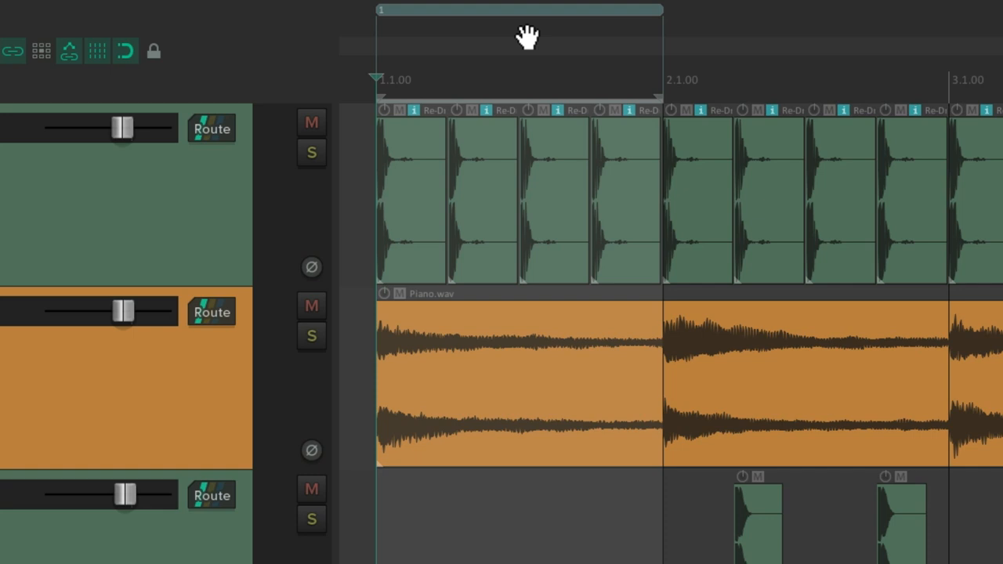
right_click(529, 32)
text(Intro)
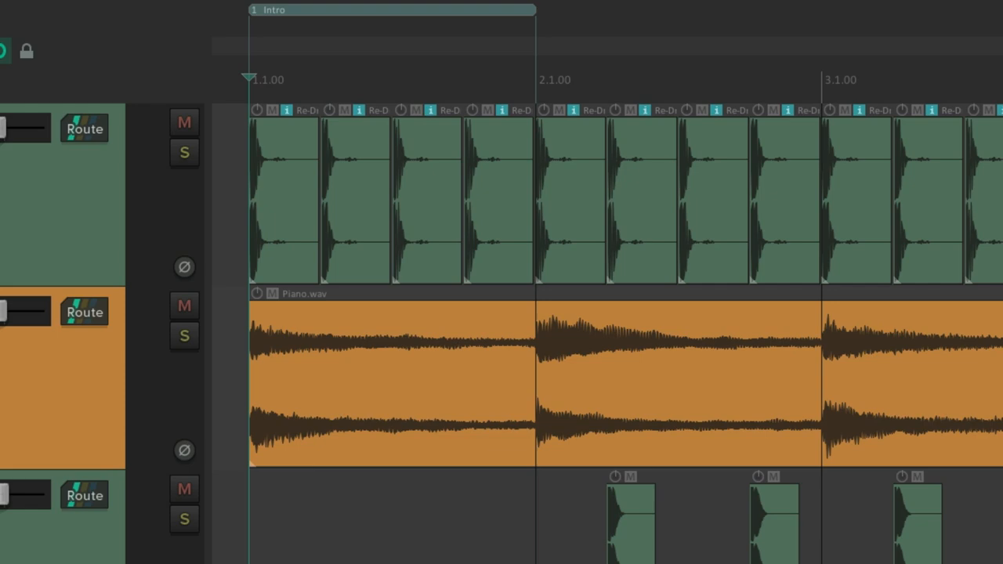
right_click(560, 75)
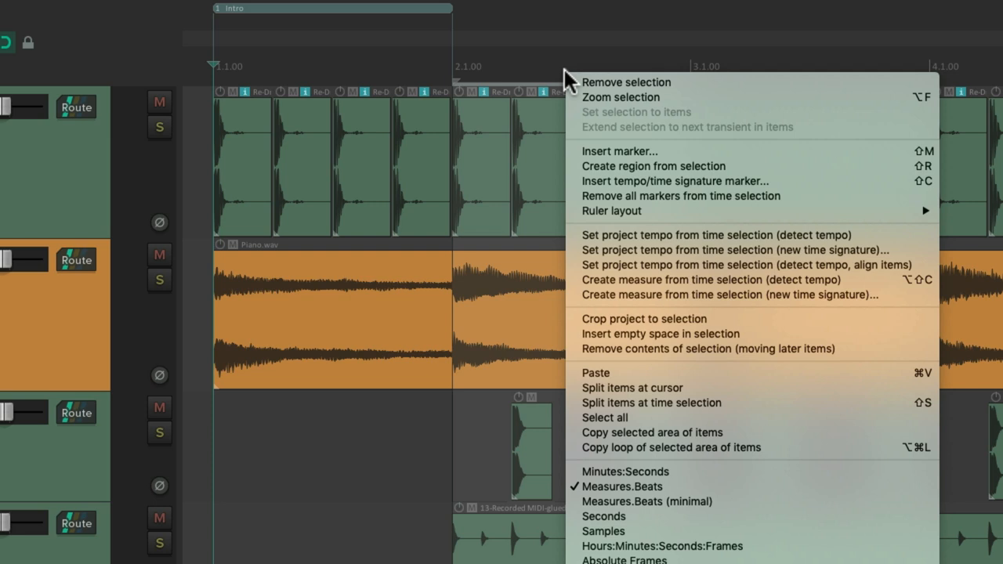
mouse_move(886, 179)
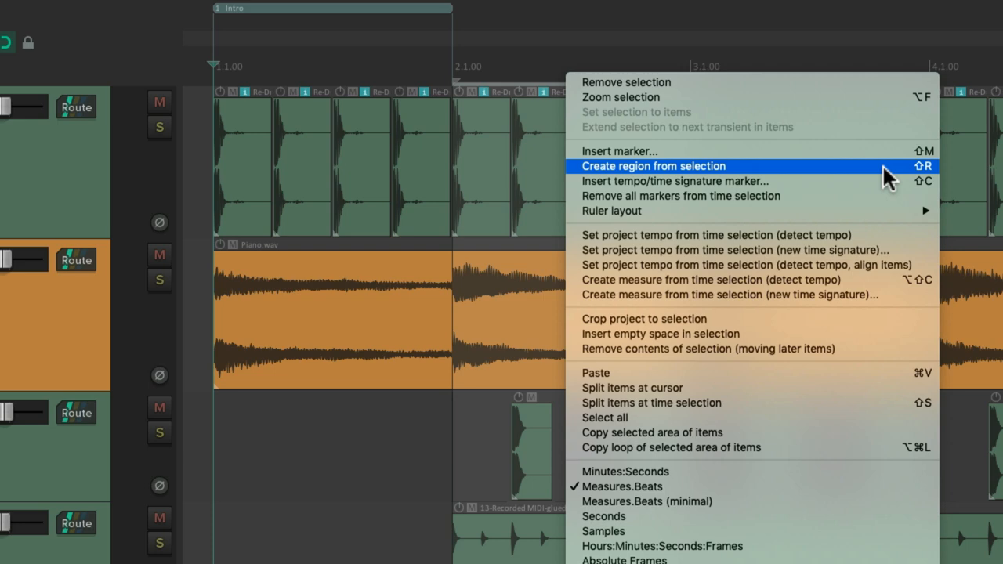
click(654, 165)
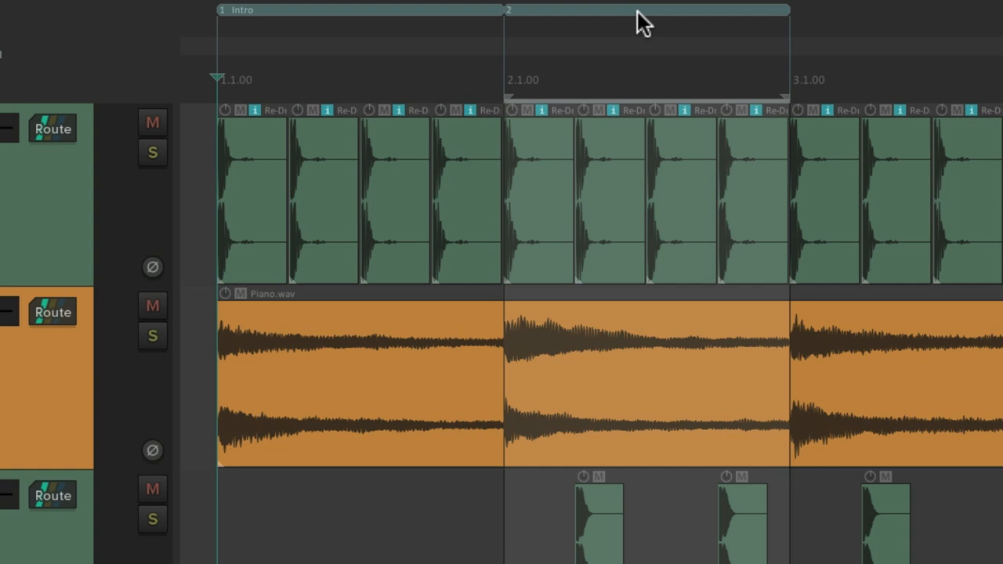
double_click(643, 9)
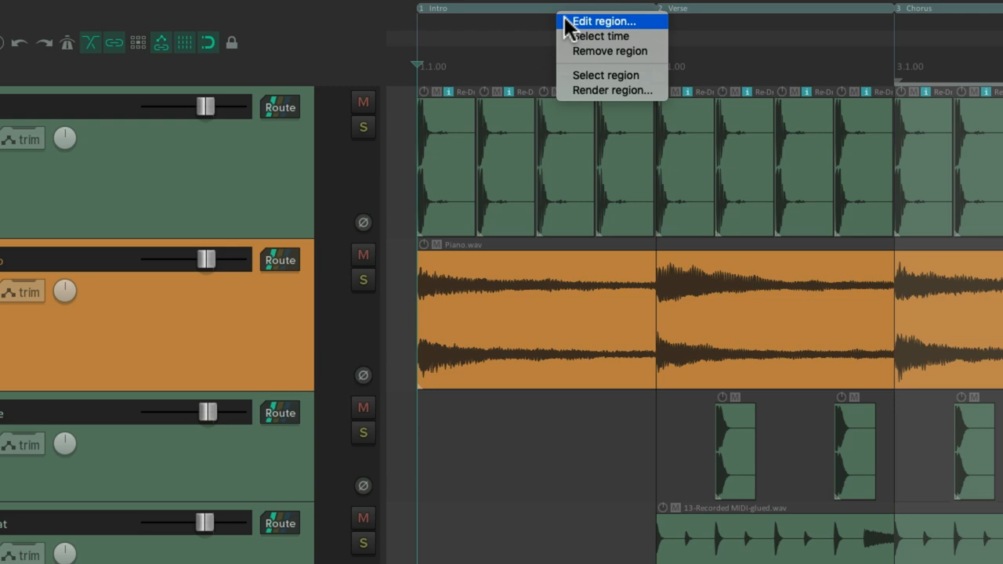
- Open the Intro region's settings and confirm its new yellow colour
click(608, 21)
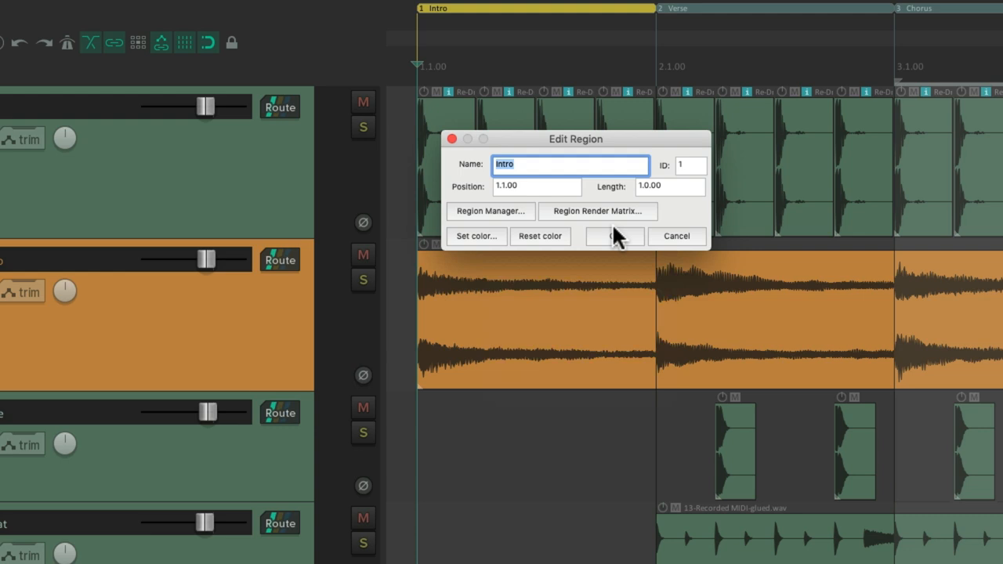
click(475, 236)
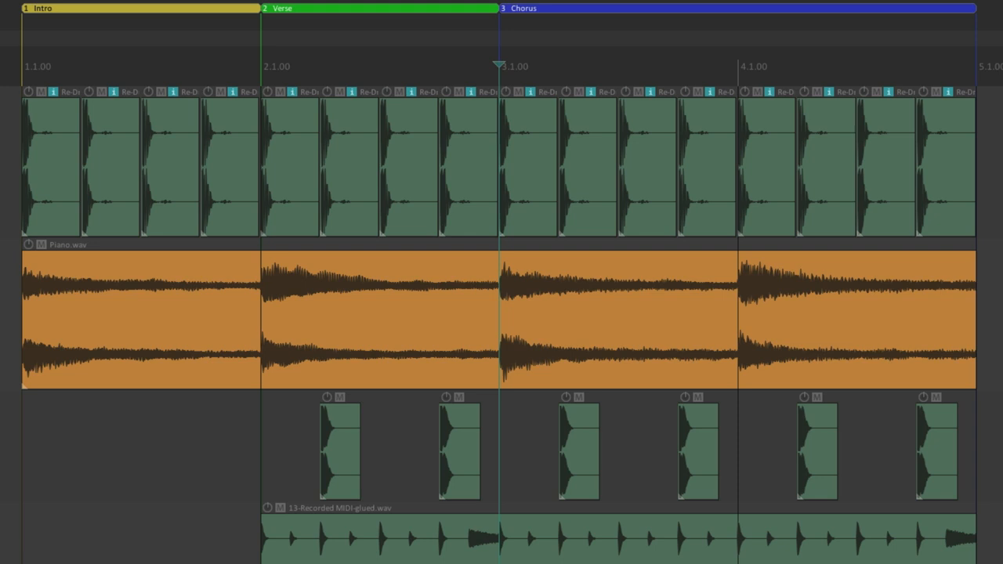
mouse_move(584, 42)
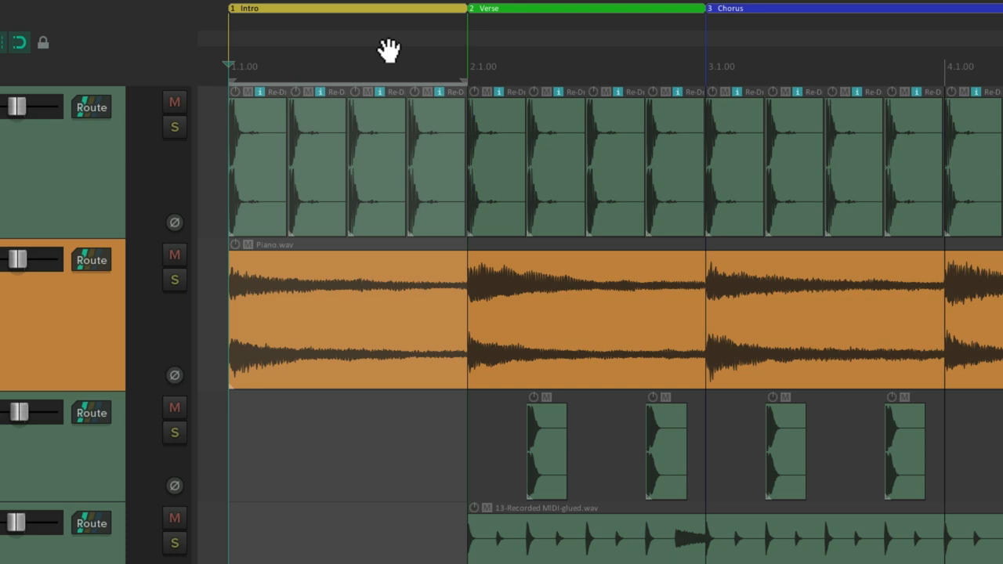
- Select the Intro region at the top of the arrange view
click(707, 12)
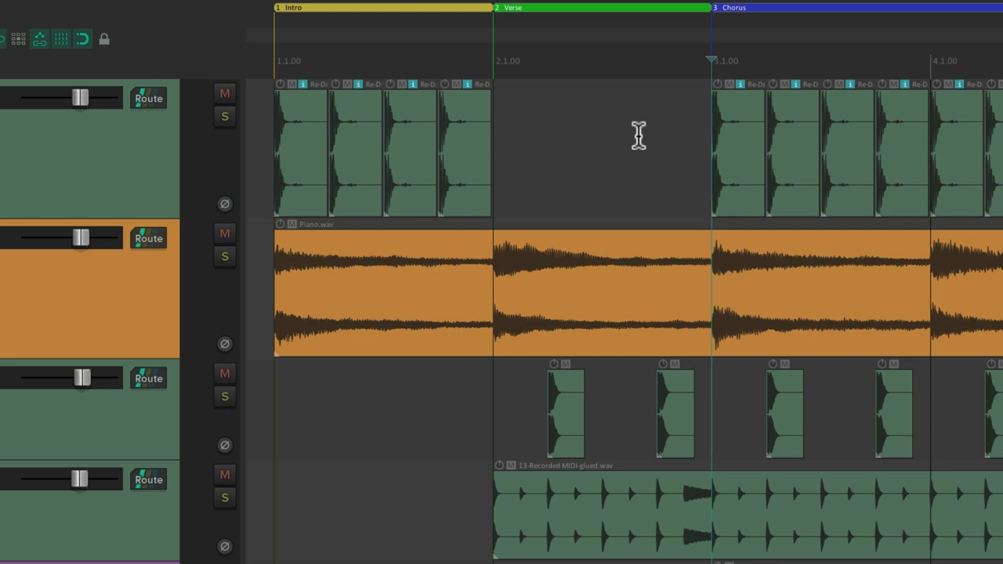
mouse_move(764, 29)
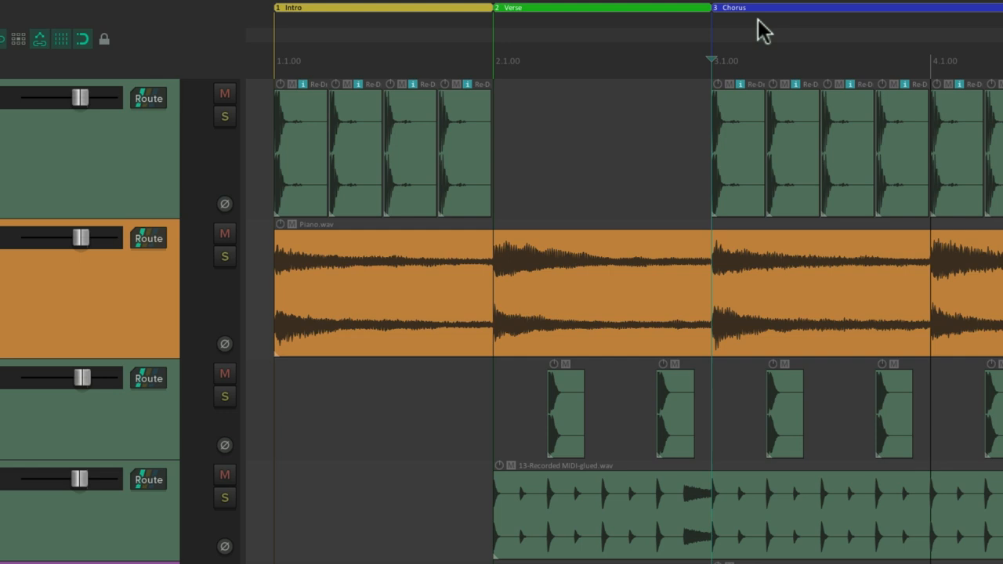
mouse_move(835, 507)
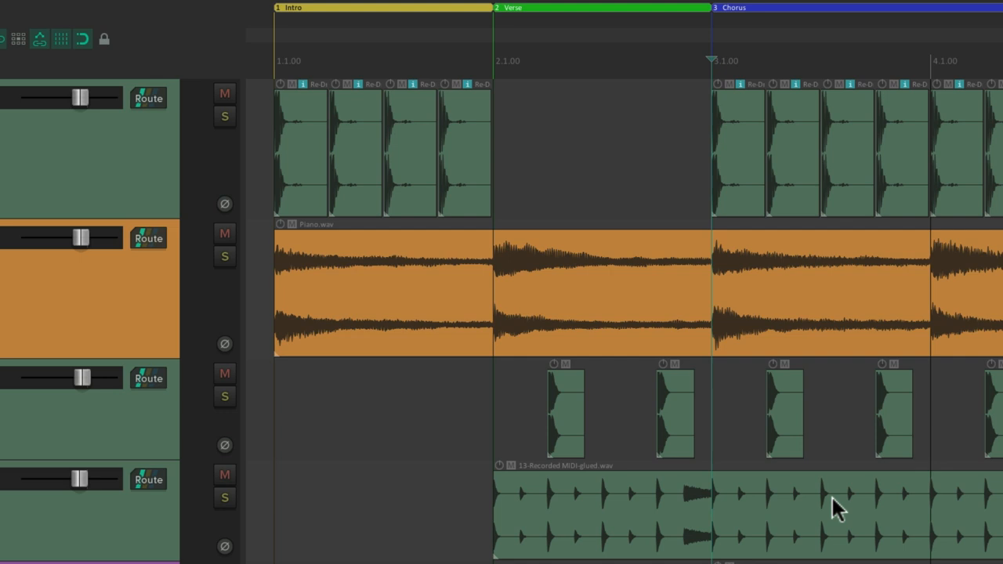
mouse_move(308, 38)
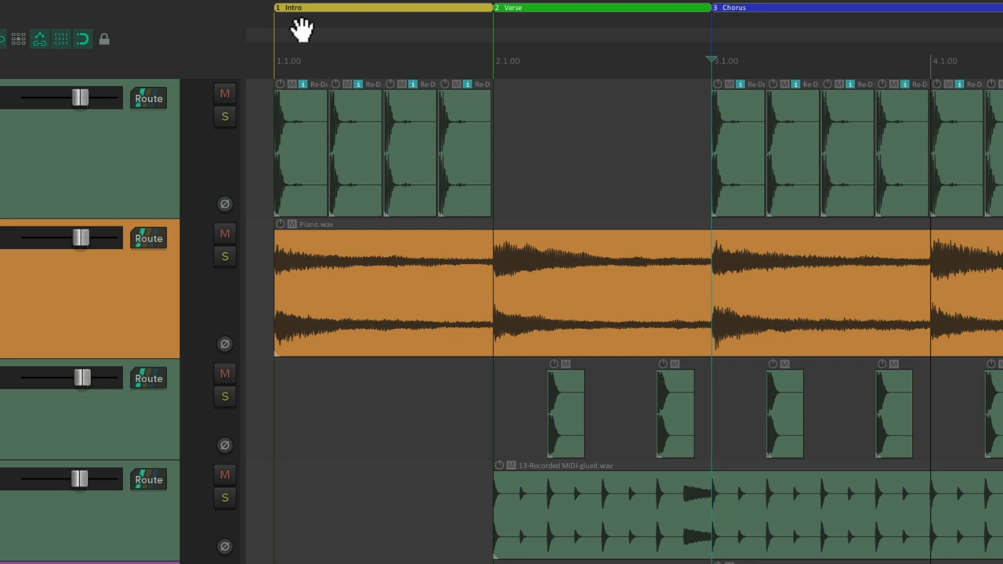
mouse_move(283, 38)
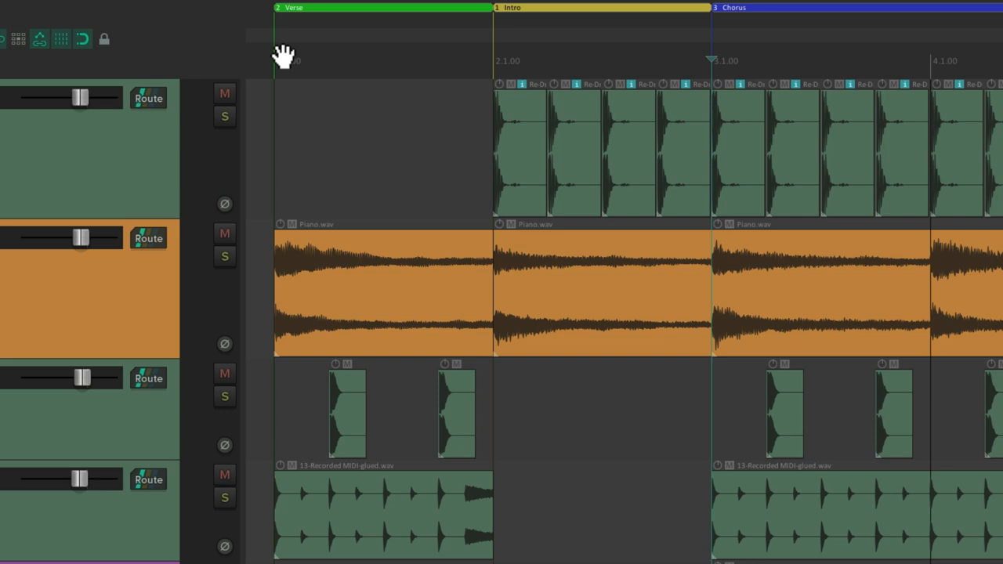
mouse_move(596, 55)
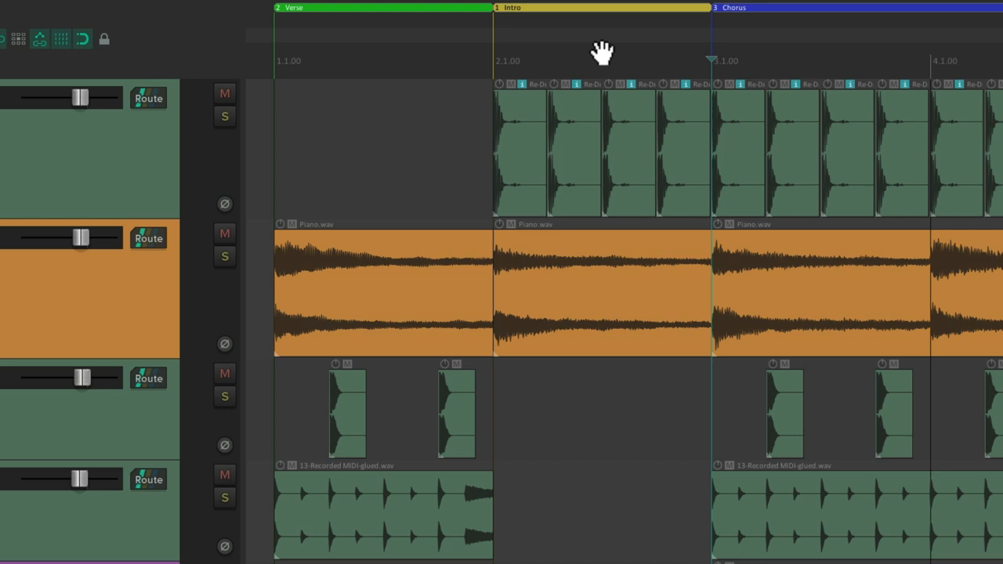
mouse_move(581, 17)
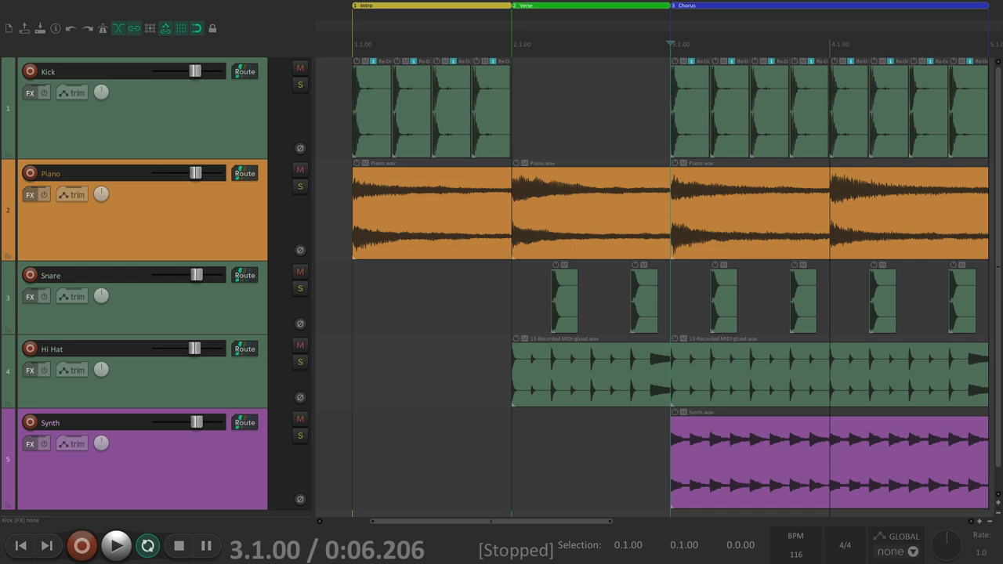
- Open Region/Marker Manager, toggle markers on and off, and select the Intro region row
click(171, 9)
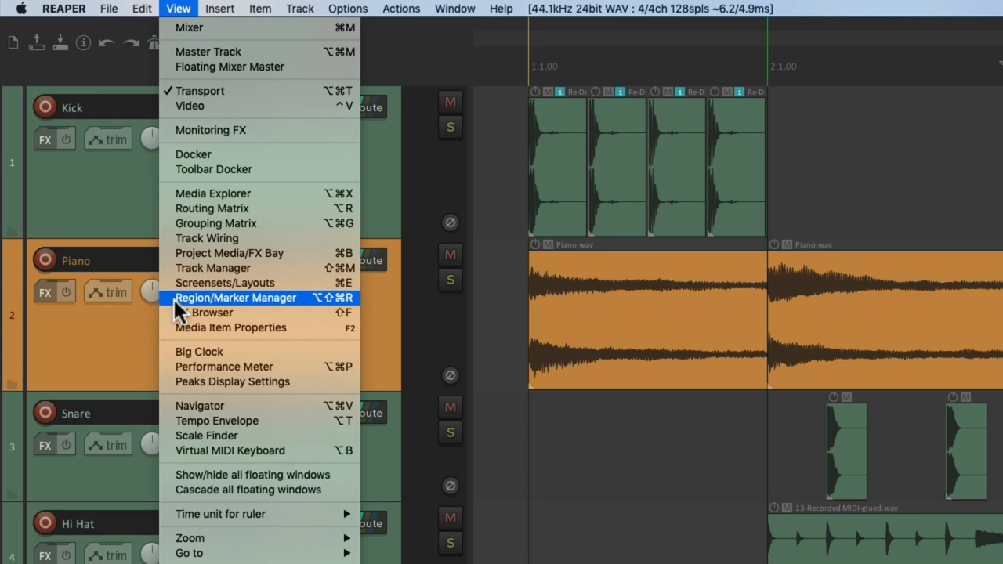
click(236, 297)
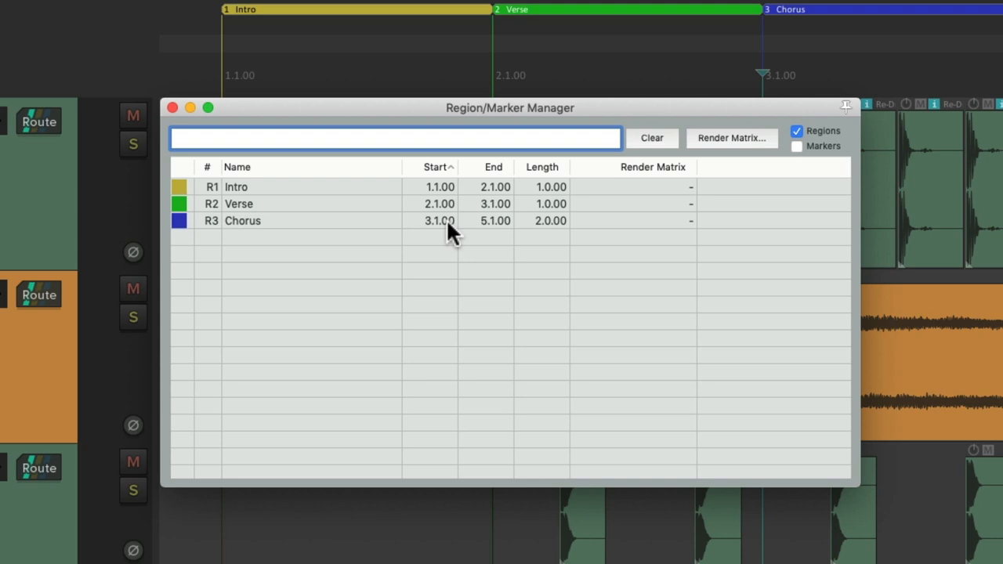
click(797, 146)
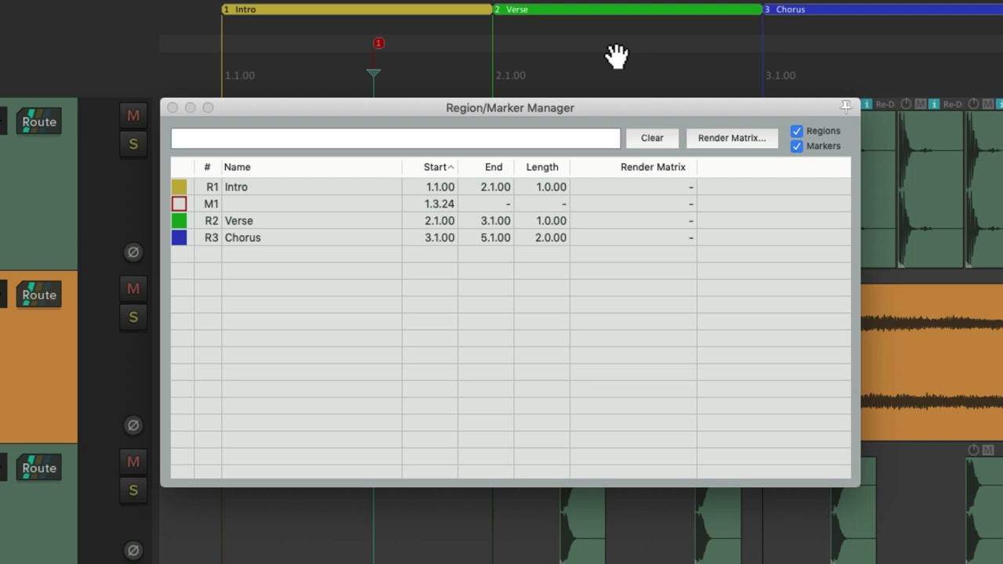
click(797, 146)
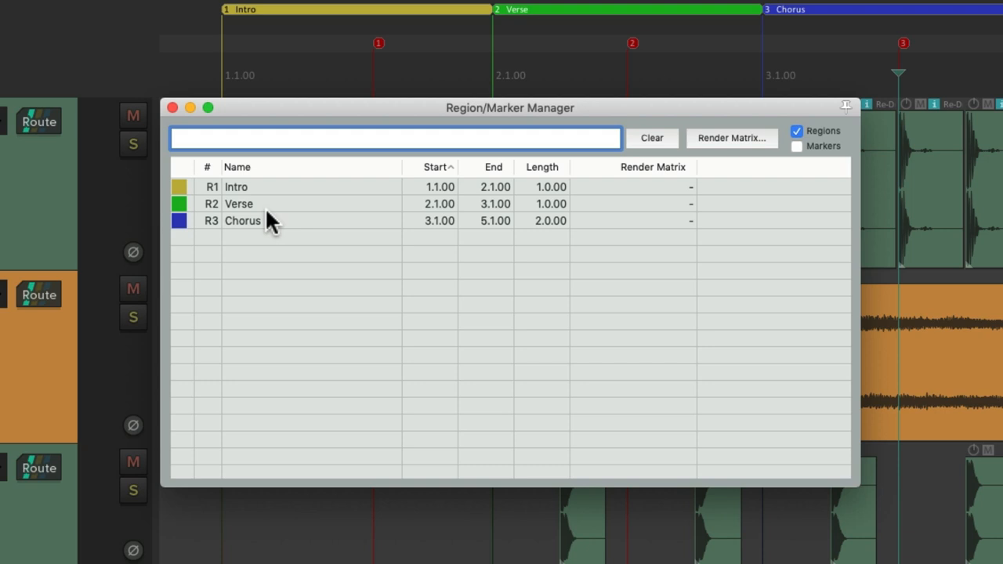
click(235, 186)
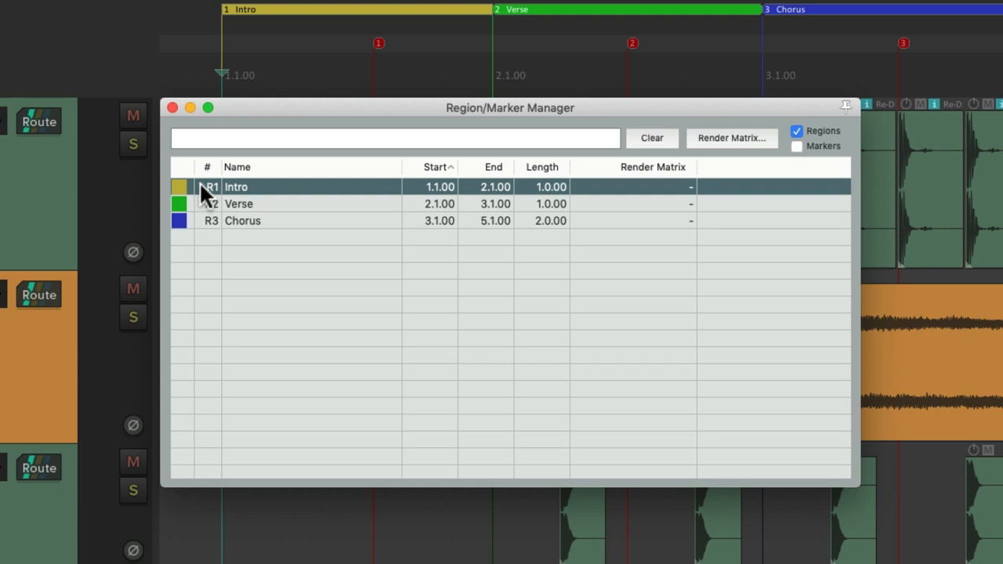
mouse_move(218, 202)
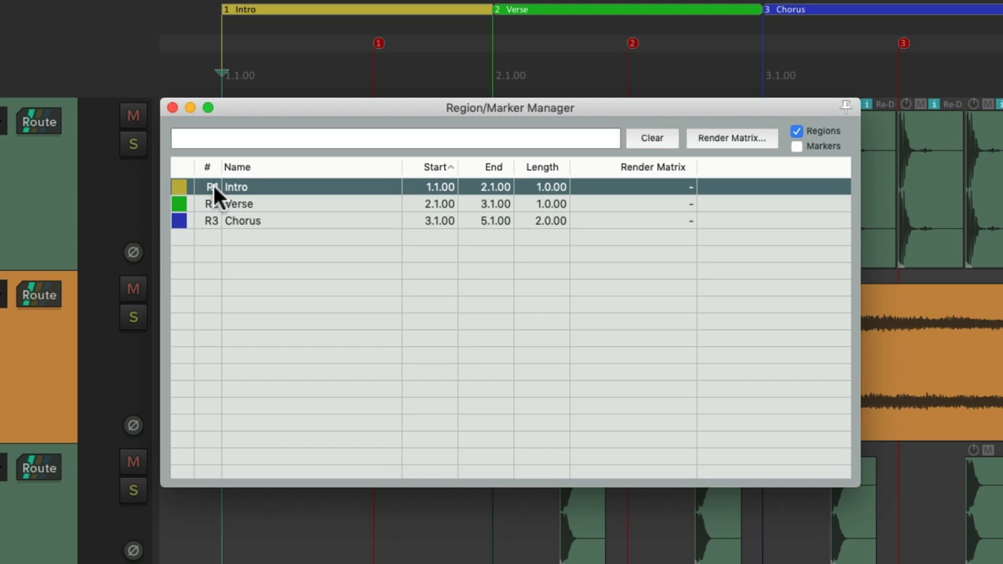